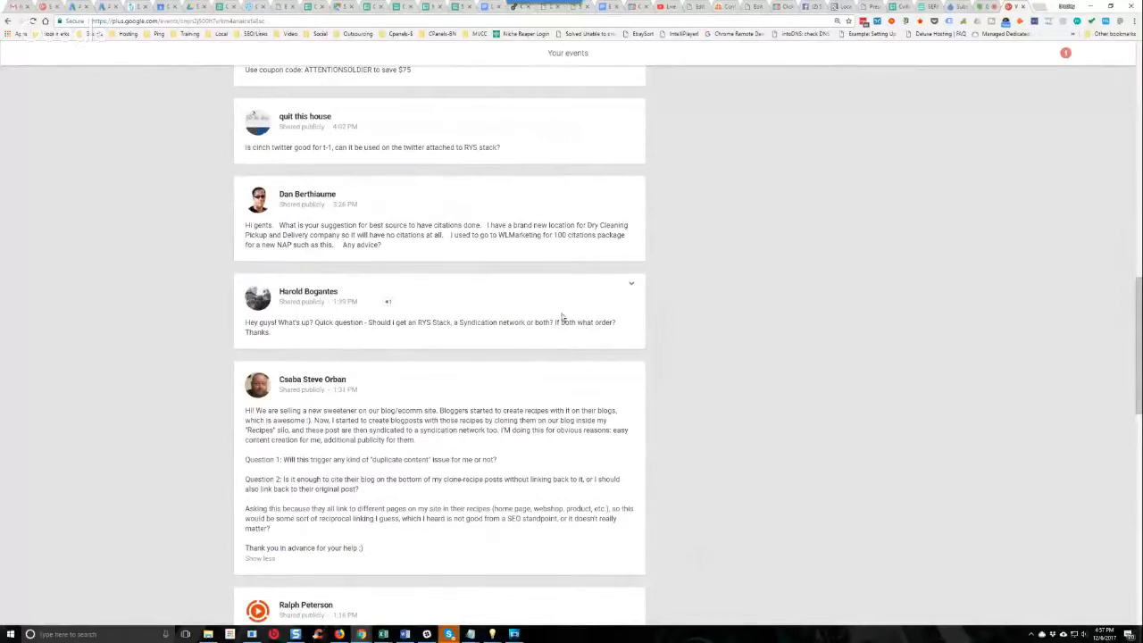
Scroll the event thread up to show Adam Moody's free-tools link and coupon code comments
double_click(545, 321)
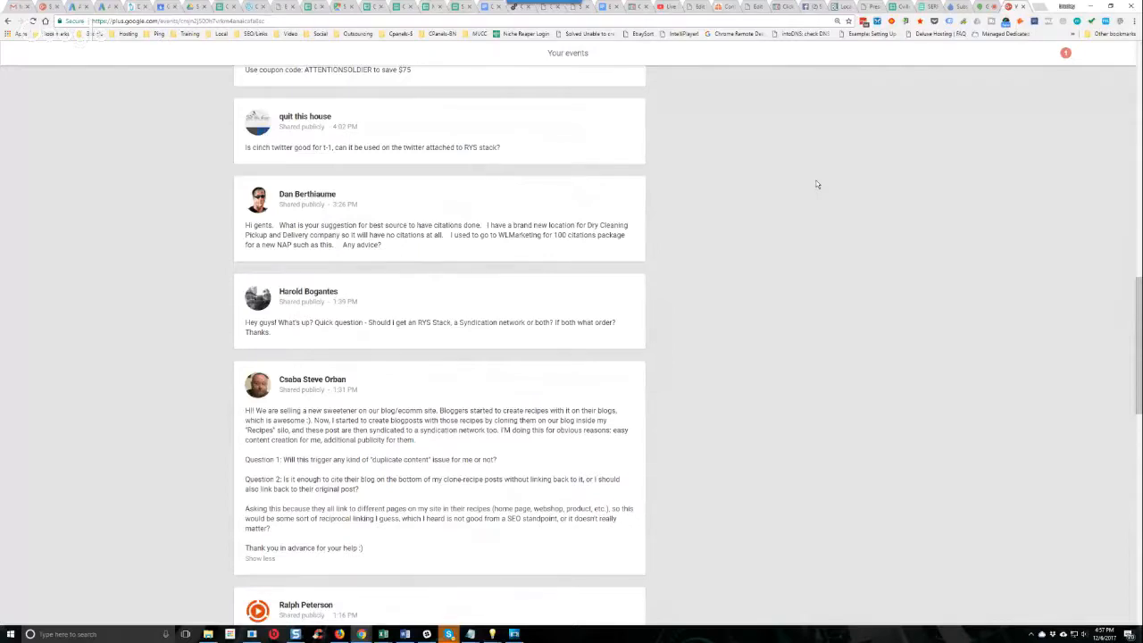
mouse_move(831, 185)
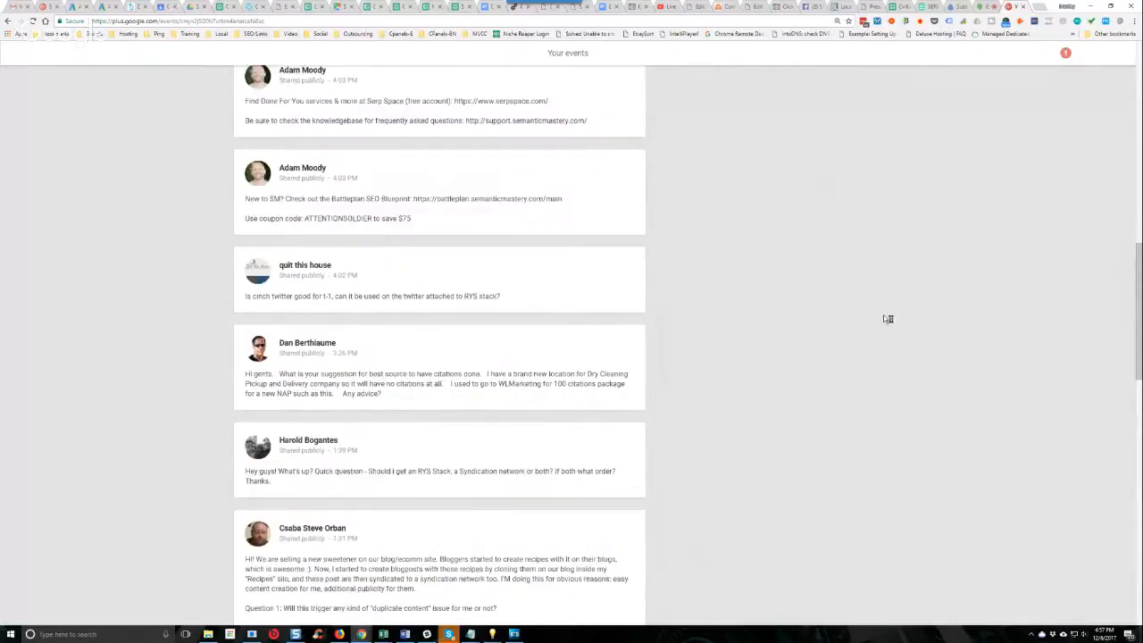
mouse_move(801, 443)
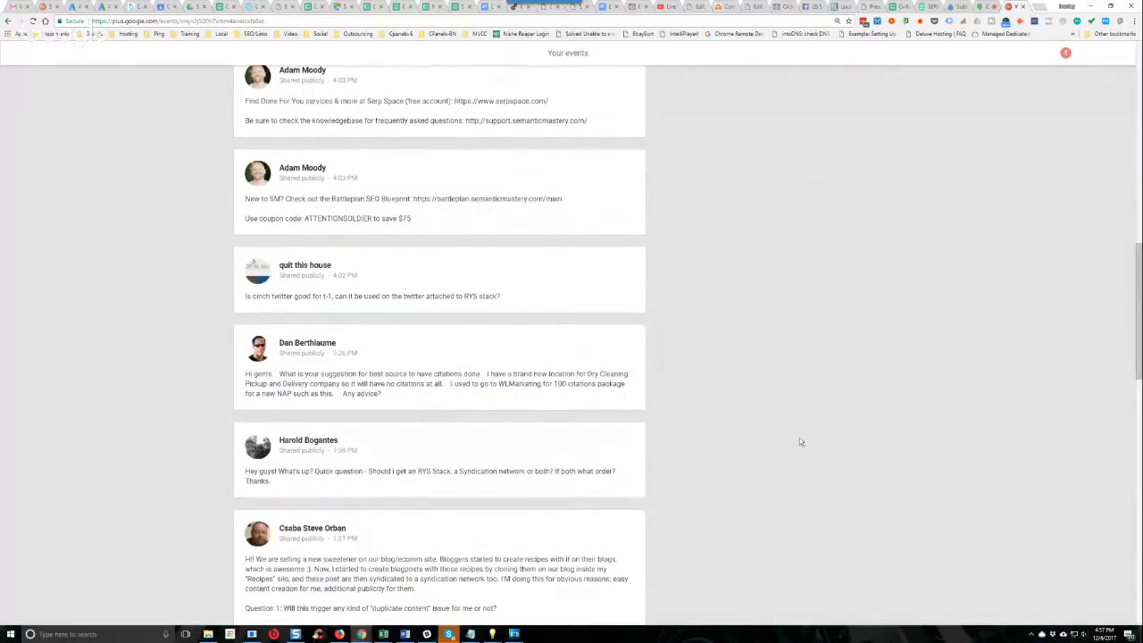
mouse_move(718, 465)
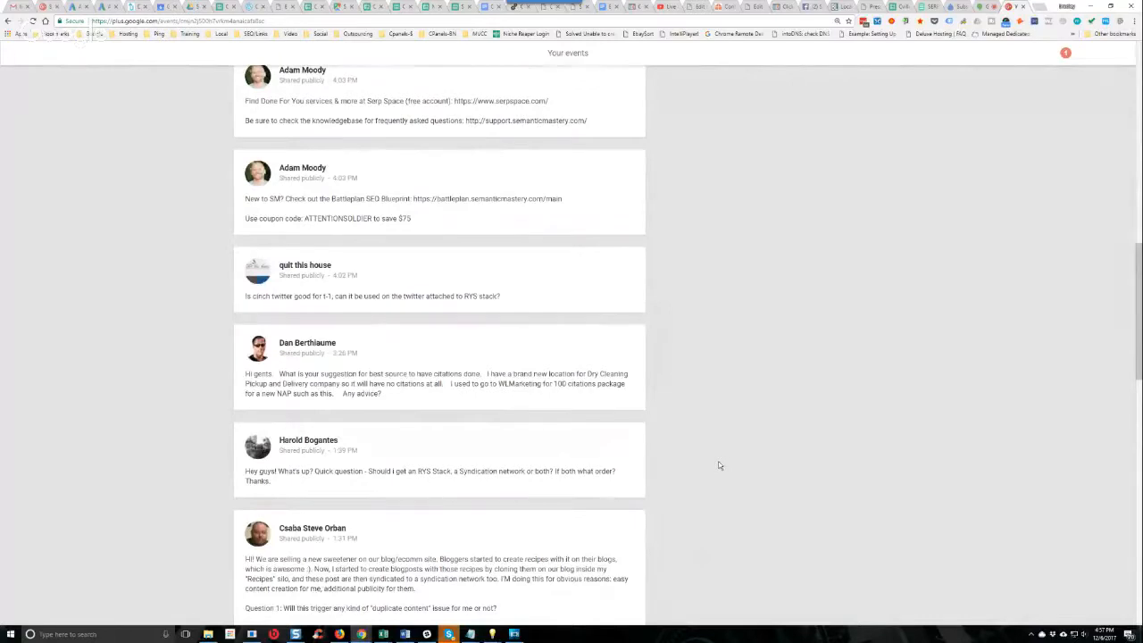